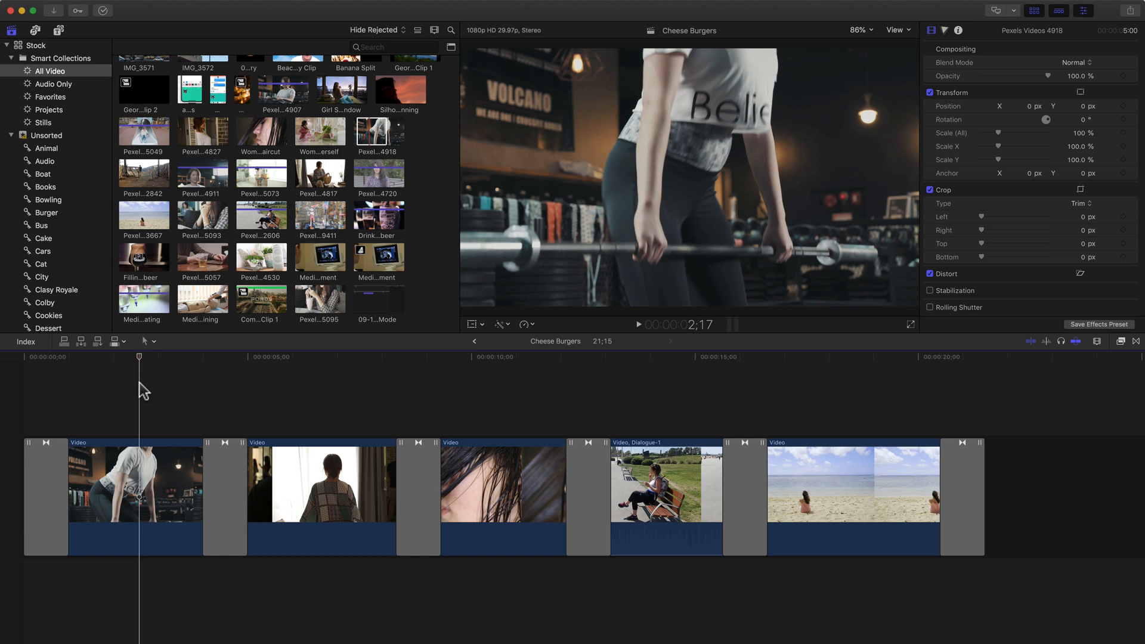
# Step: Scrub through the first clip of the Cheese Burgers timeline
pyautogui.moveTo(207, 482); pyautogui.dragTo(248, 482)
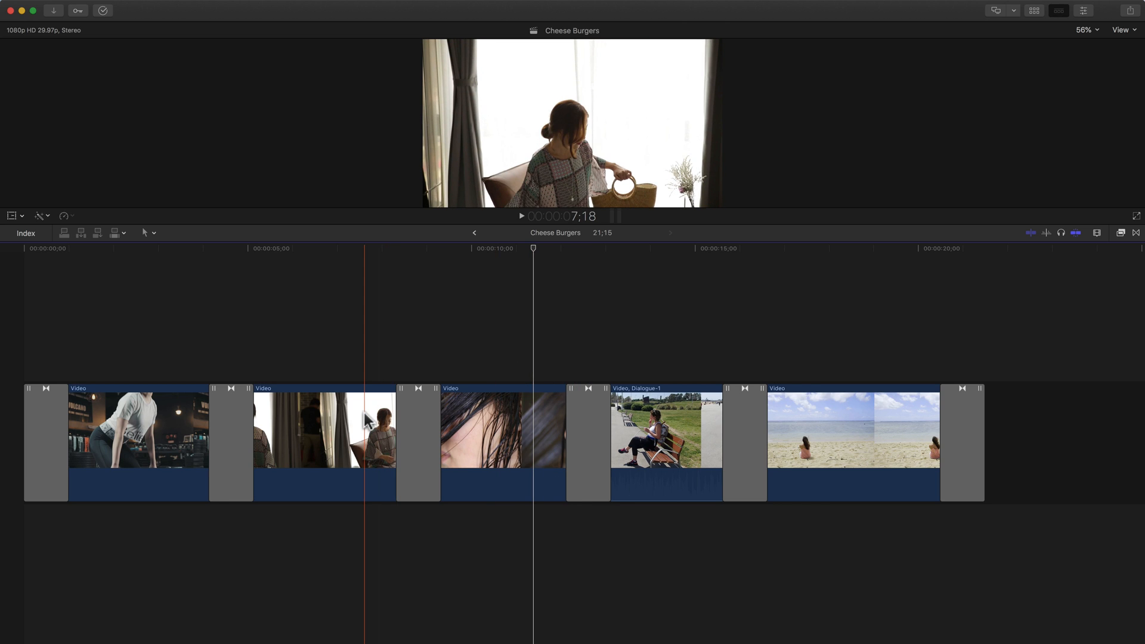
pyautogui.click(230, 442)
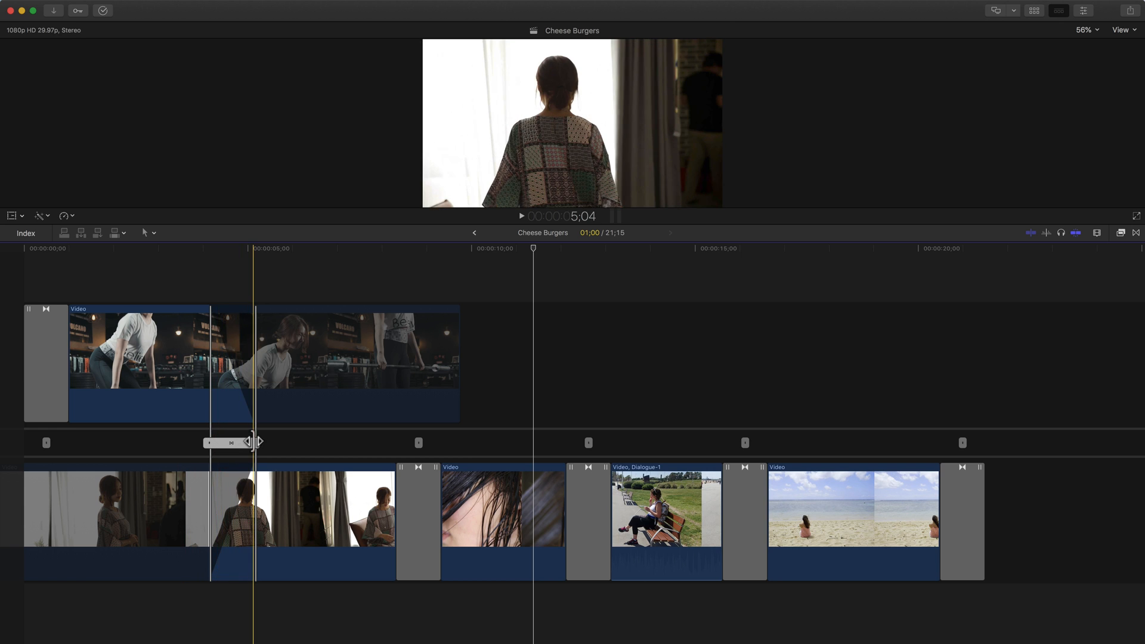
# Step: Widen the weightlifting-to-woman transition, then roll its cut back and forth, settling slightly earlier
pyautogui.moveTo(251, 443); pyautogui.dragTo(274, 443)
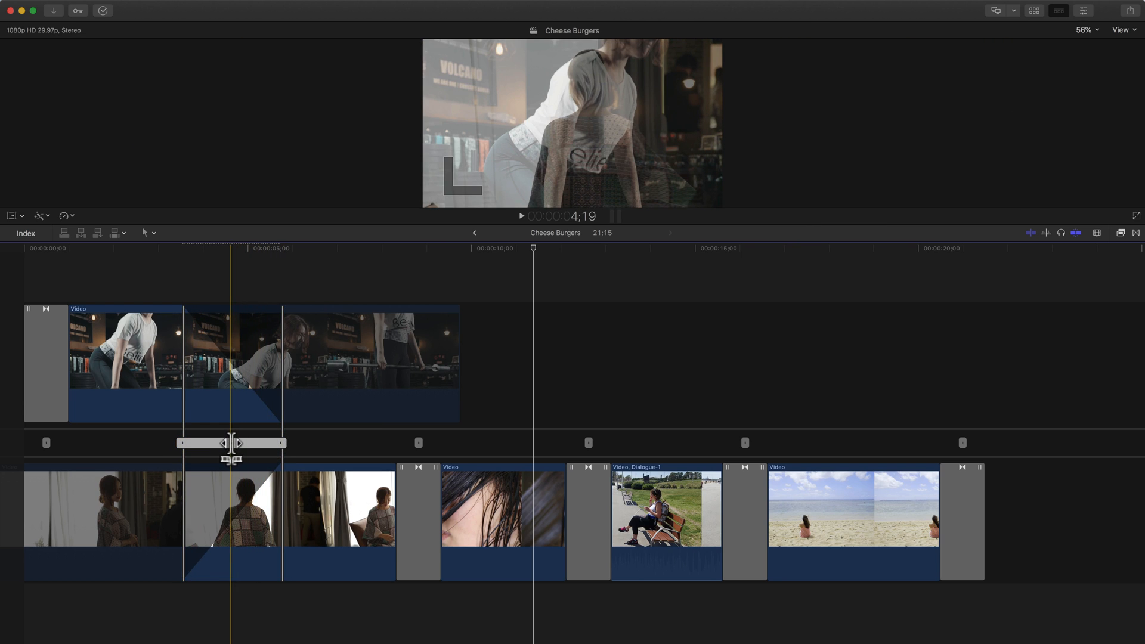
pyautogui.click(231, 443)
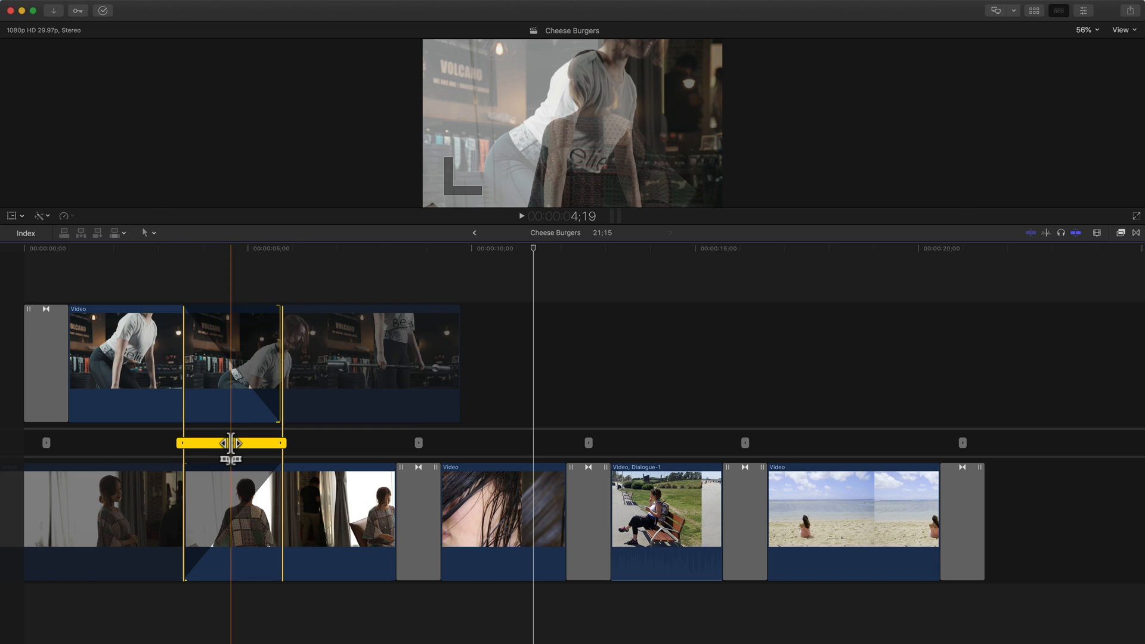
pyautogui.moveTo(234, 443); pyautogui.dragTo(175, 442)
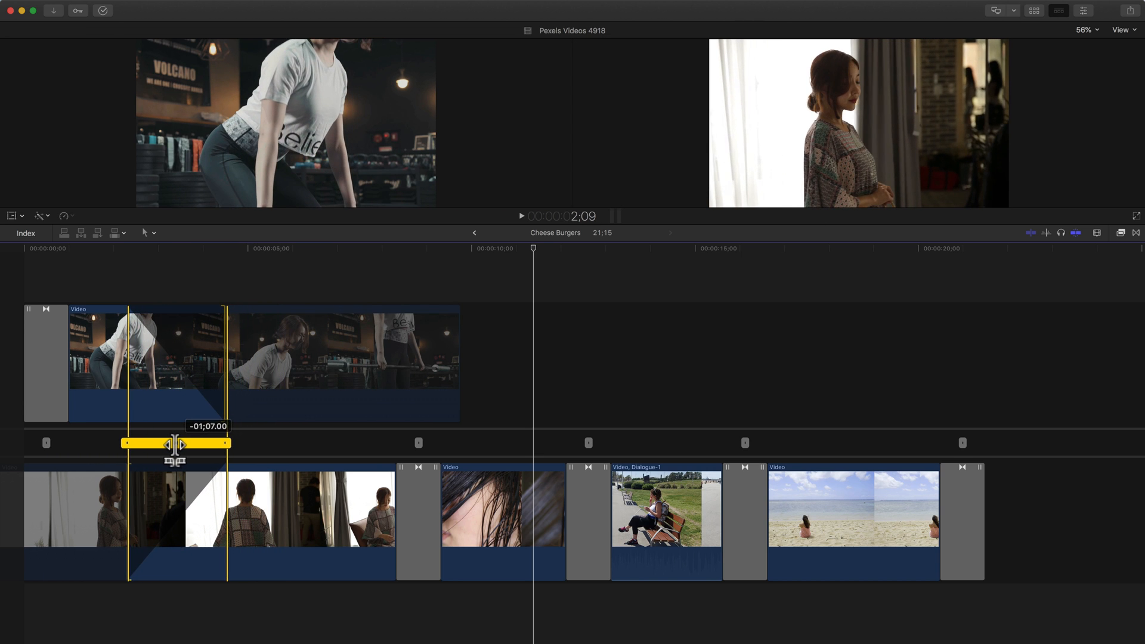
pyautogui.moveTo(175, 443); pyautogui.dragTo(259, 443)
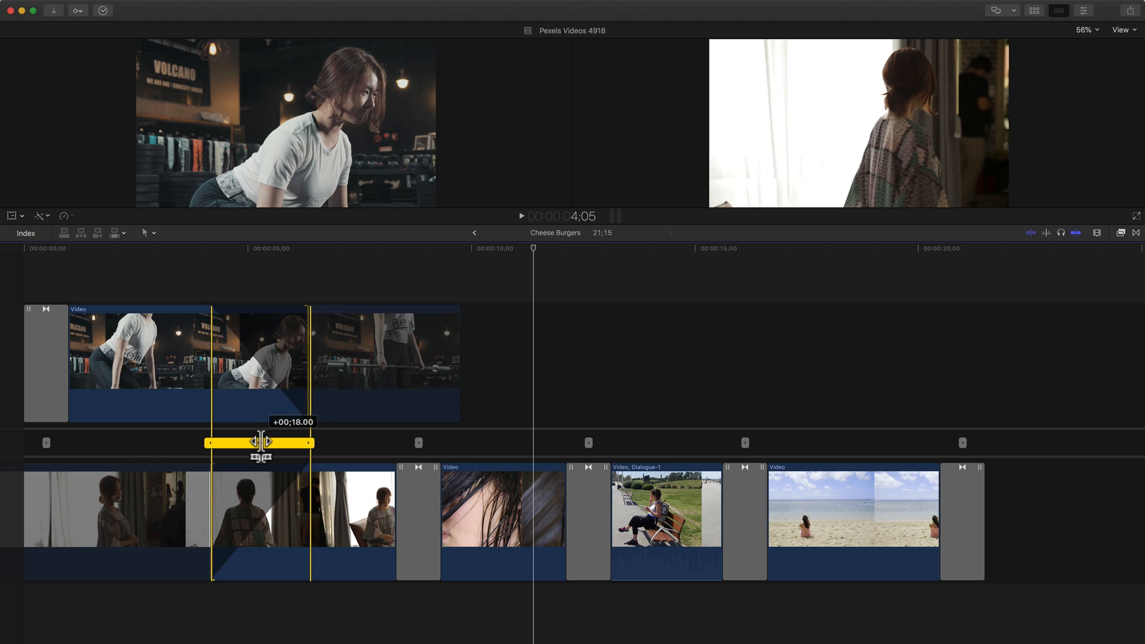
pyautogui.moveTo(259, 442); pyautogui.dragTo(205, 443)
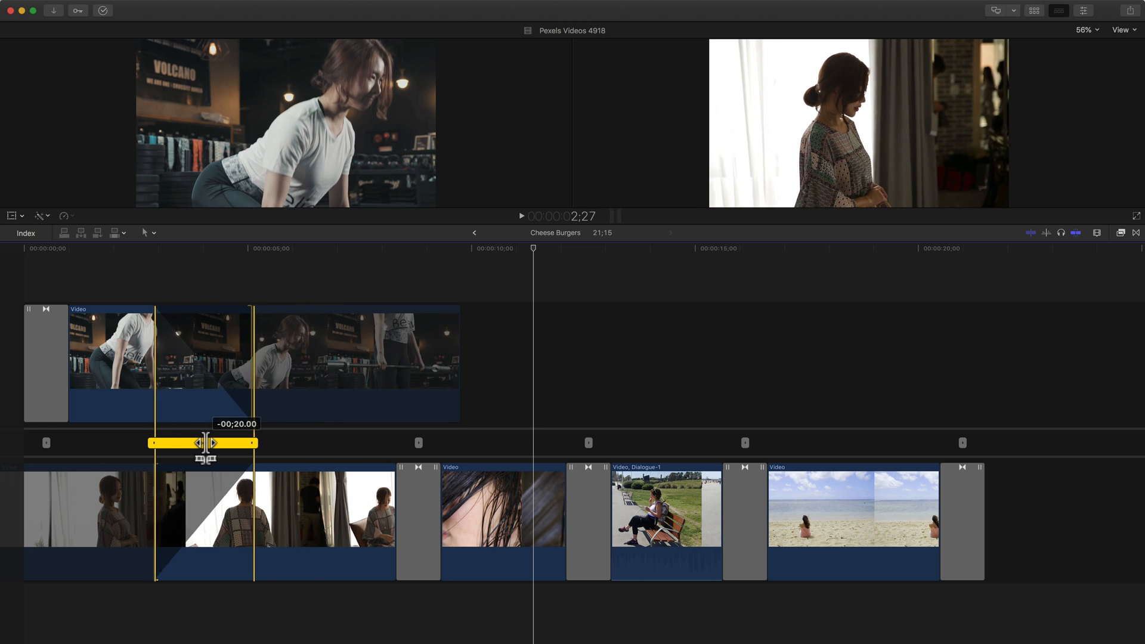
pyautogui.moveTo(205, 442); pyautogui.dragTo(212, 443)
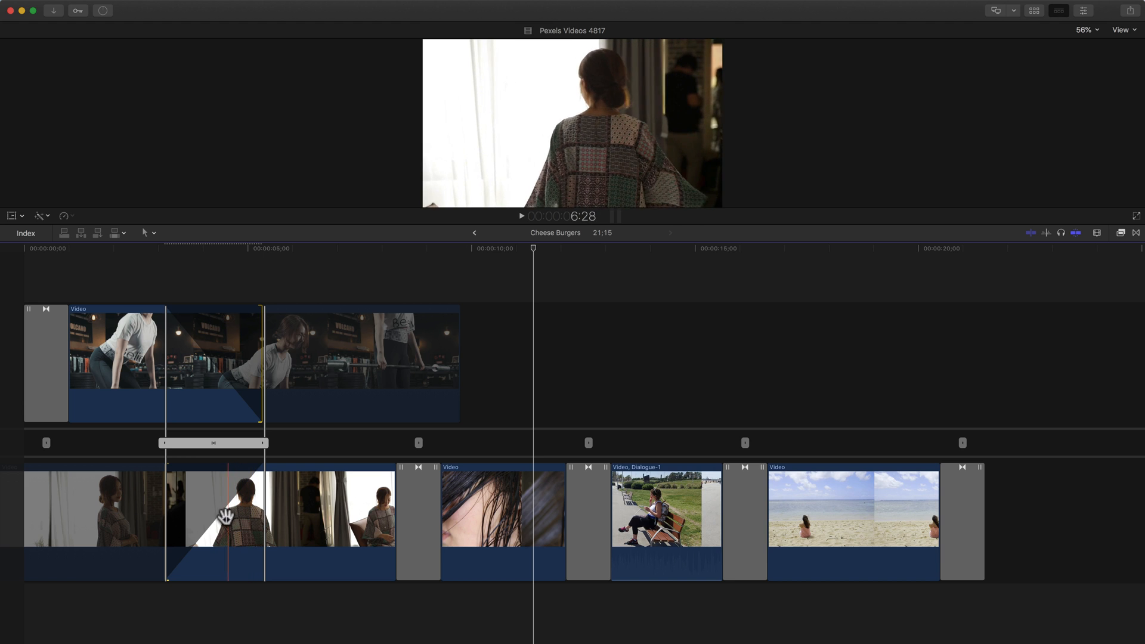
# Step: Roll the weightlifting-to-woman cut about a second later and fine-tune where it falls
pyautogui.moveTo(212, 442); pyautogui.dragTo(212, 443)
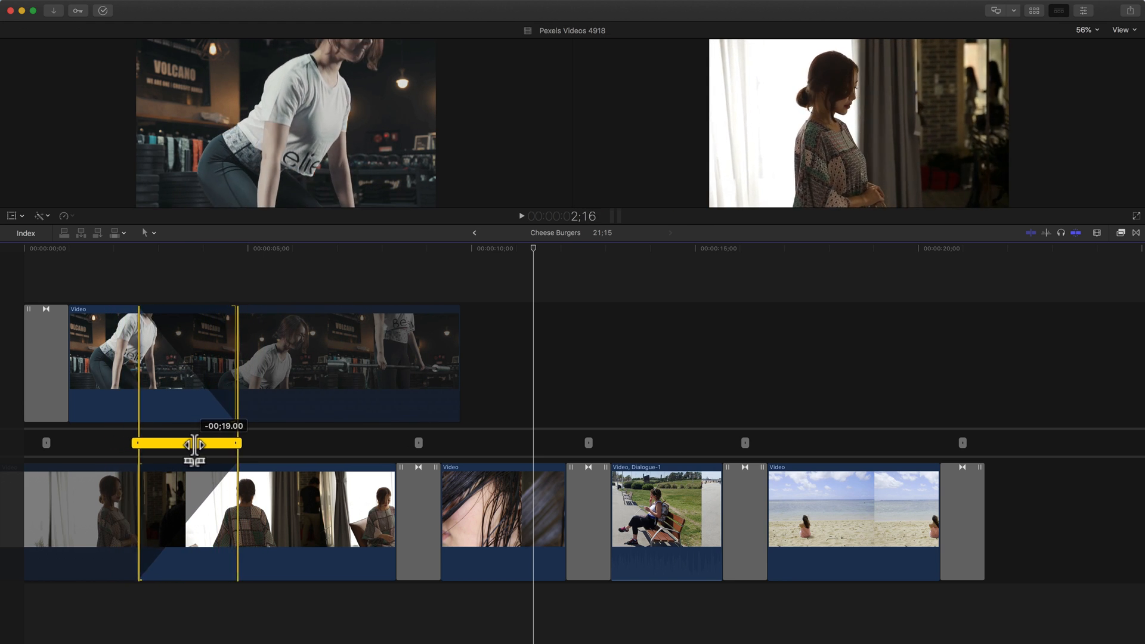
pyautogui.moveTo(193, 443); pyautogui.dragTo(263, 443)
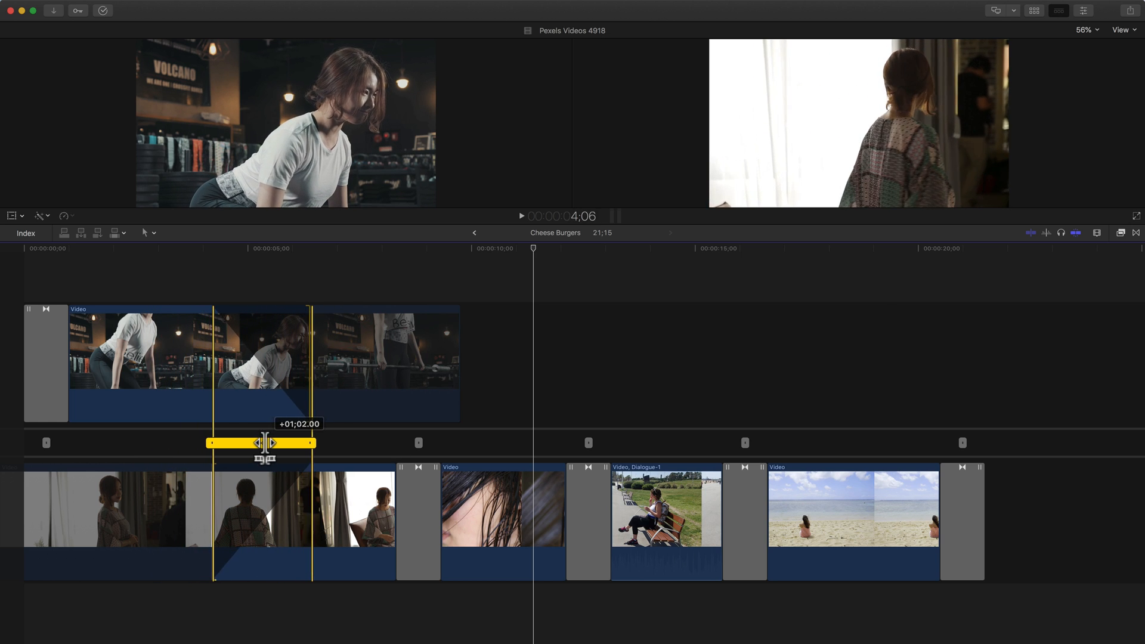
pyautogui.moveTo(285, 443); pyautogui.dragTo(253, 443)
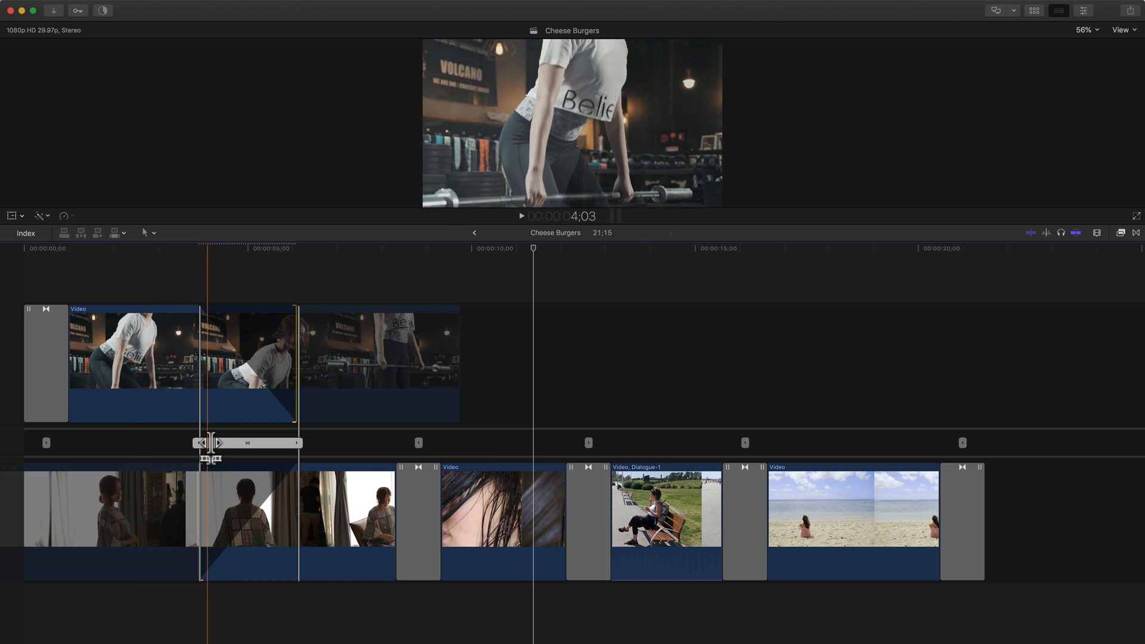
pyautogui.moveTo(212, 443); pyautogui.dragTo(276, 443)
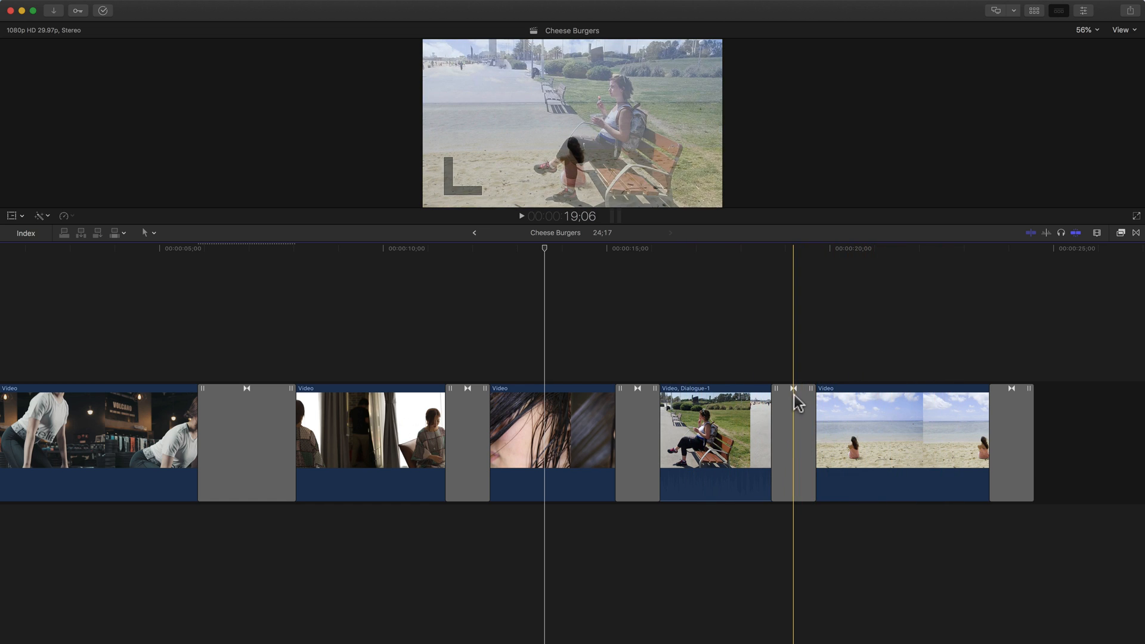
# Step: Reposition the bench-to-beach transition and offset the beach clip's edit by two seconds and ten frames
pyautogui.click(793, 442)
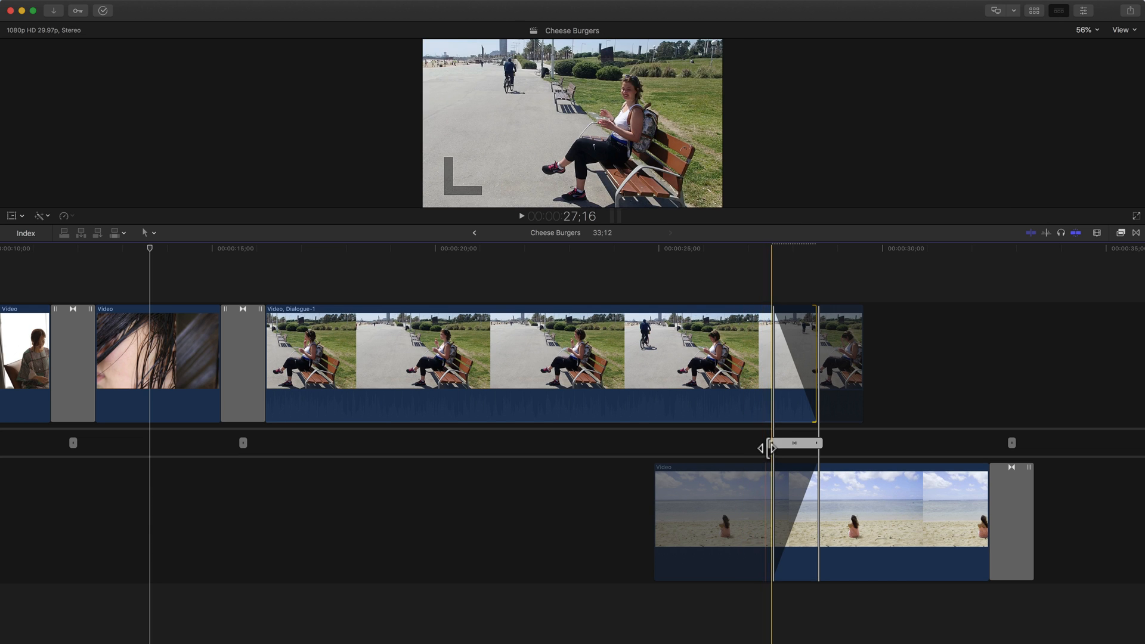
pyautogui.moveTo(767, 448); pyautogui.dragTo(810, 448)
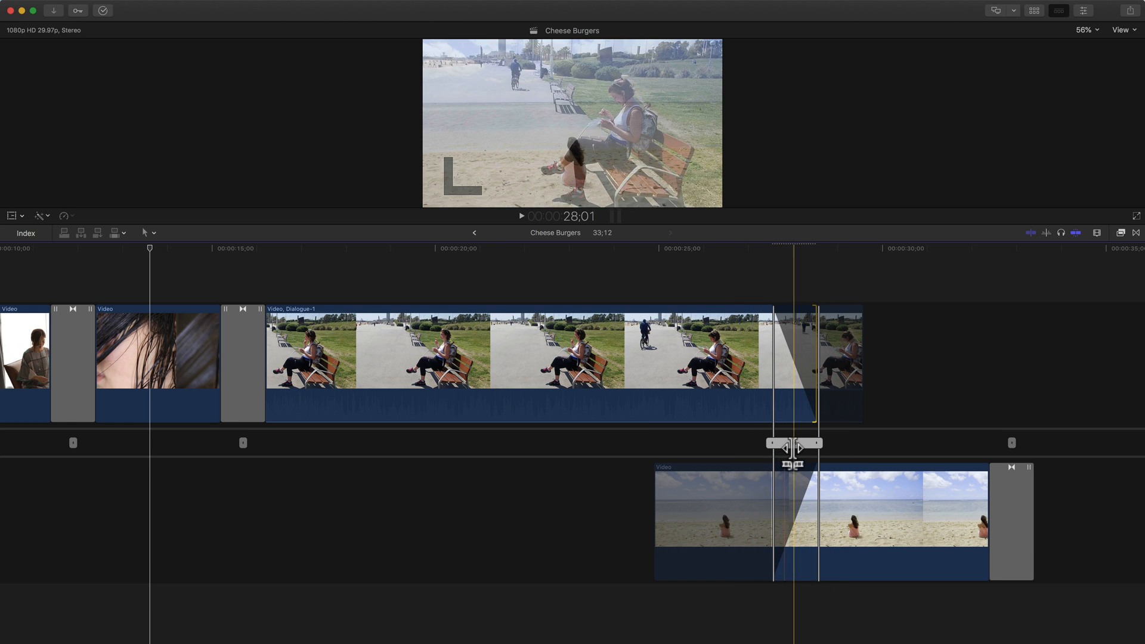
pyautogui.moveTo(795, 442); pyautogui.dragTo(783, 442)
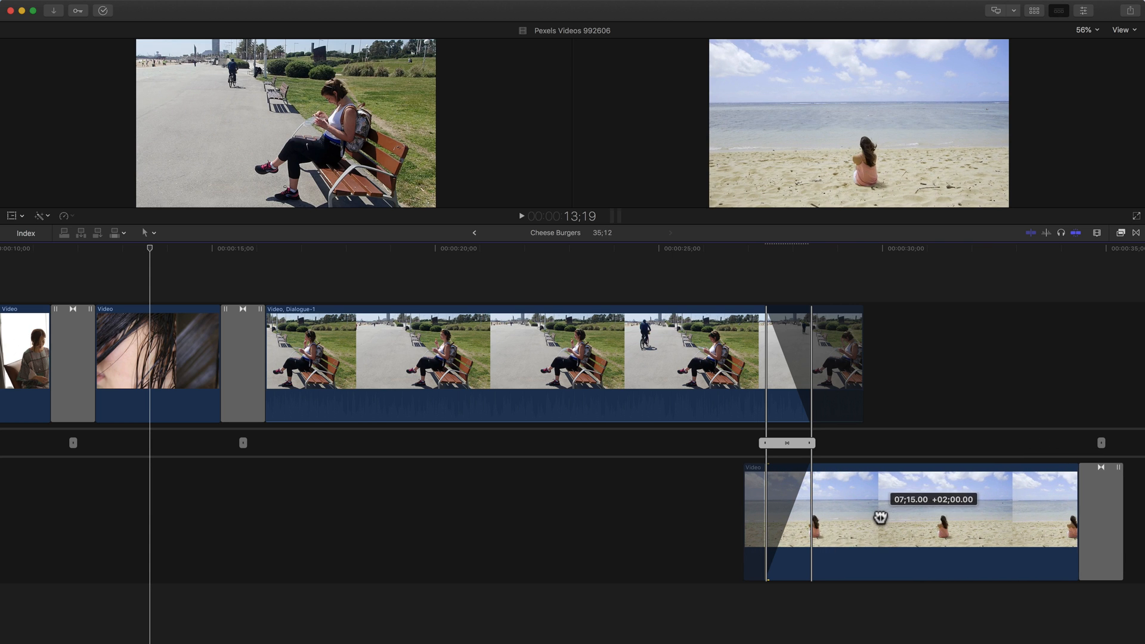
pyautogui.moveTo(880, 515); pyautogui.dragTo(741, 511)
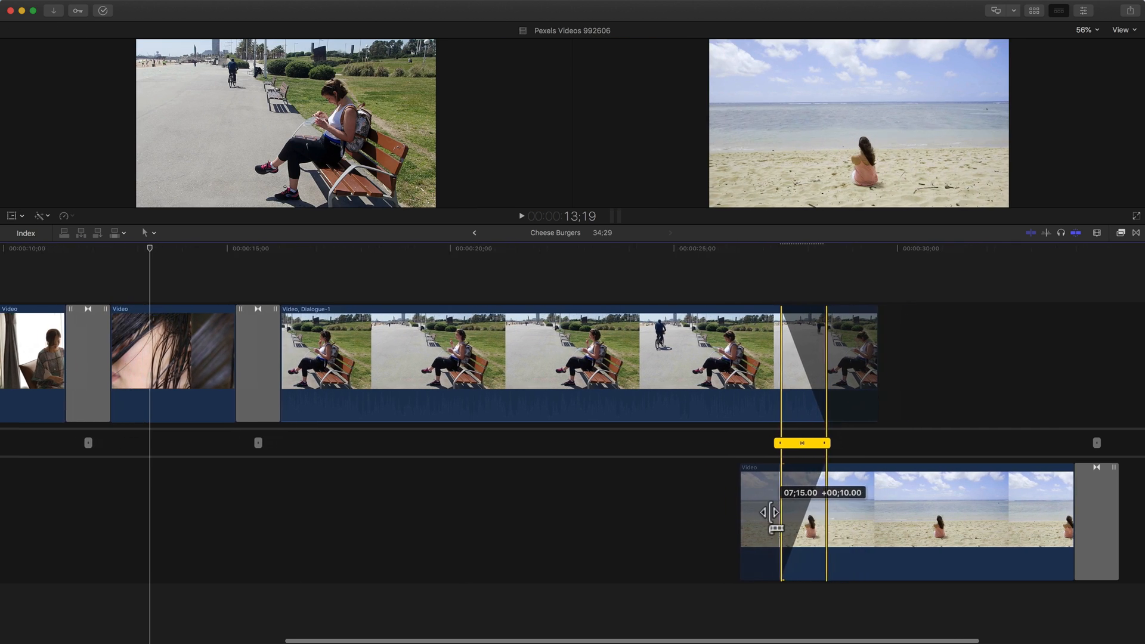
pyautogui.moveTo(800, 511); pyautogui.dragTo(694, 512)
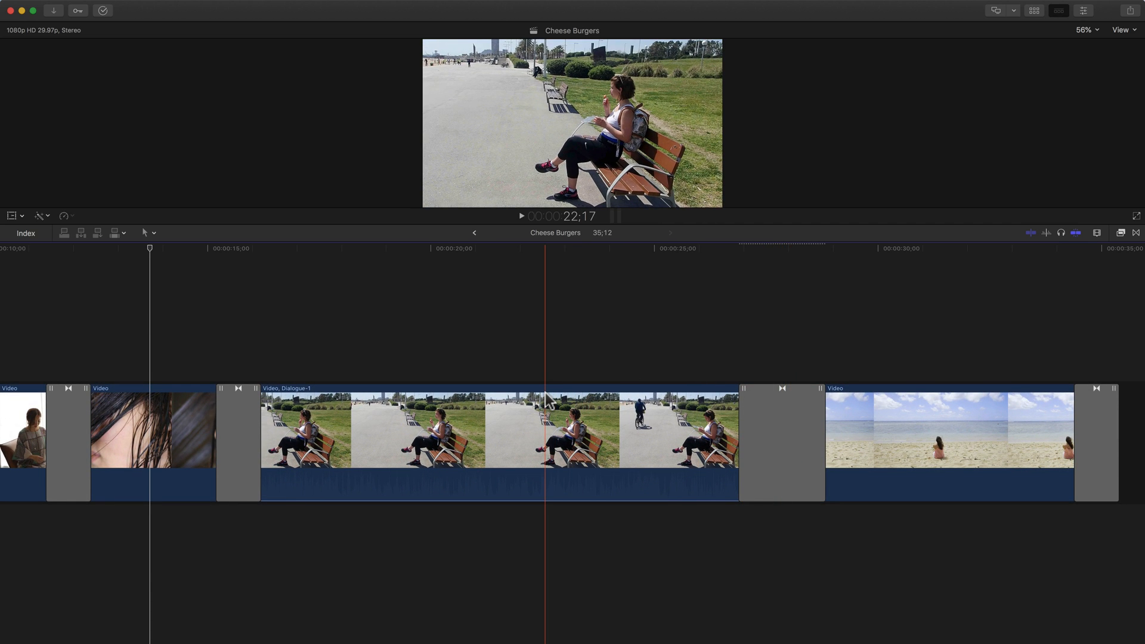
# Step: Play back the Cheese Burgers sequence to review the refined transitions
pyautogui.press('space')
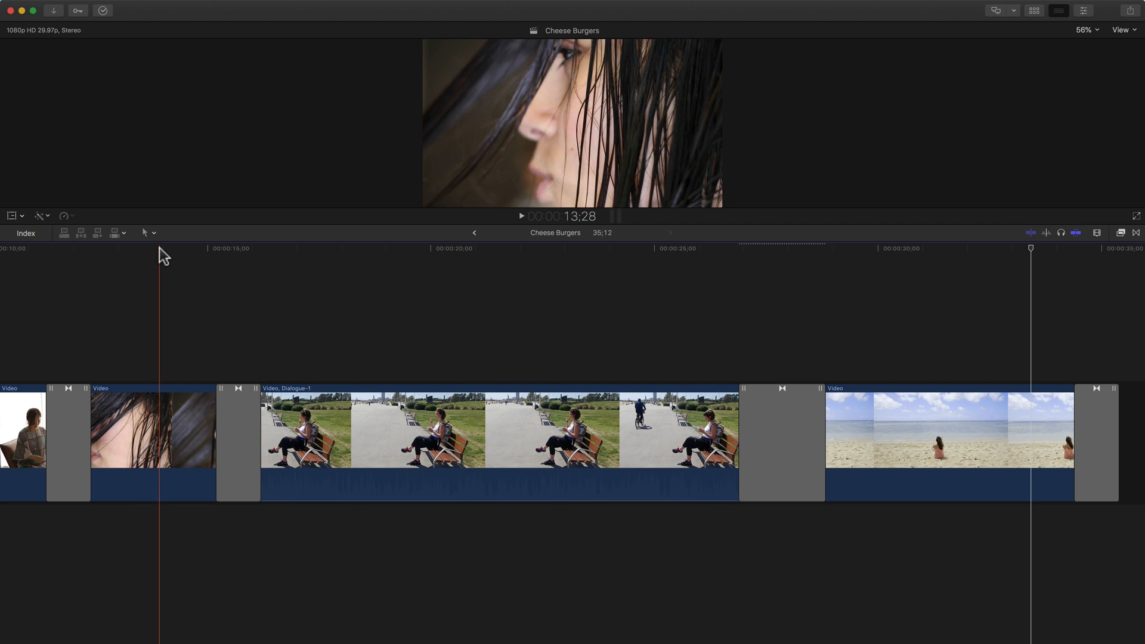
# Step: Move the playhead back, then nudge the wet-hair-to-bench transition slightly earlier
pyautogui.click(146, 232)
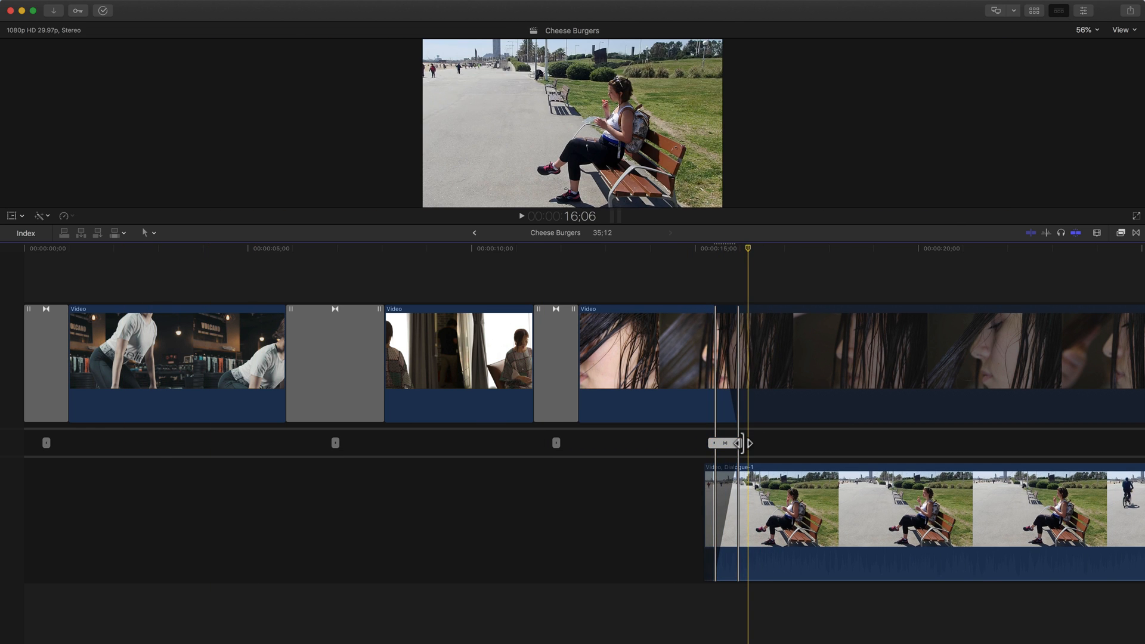
pyautogui.moveTo(738, 442); pyautogui.dragTo(730, 442)
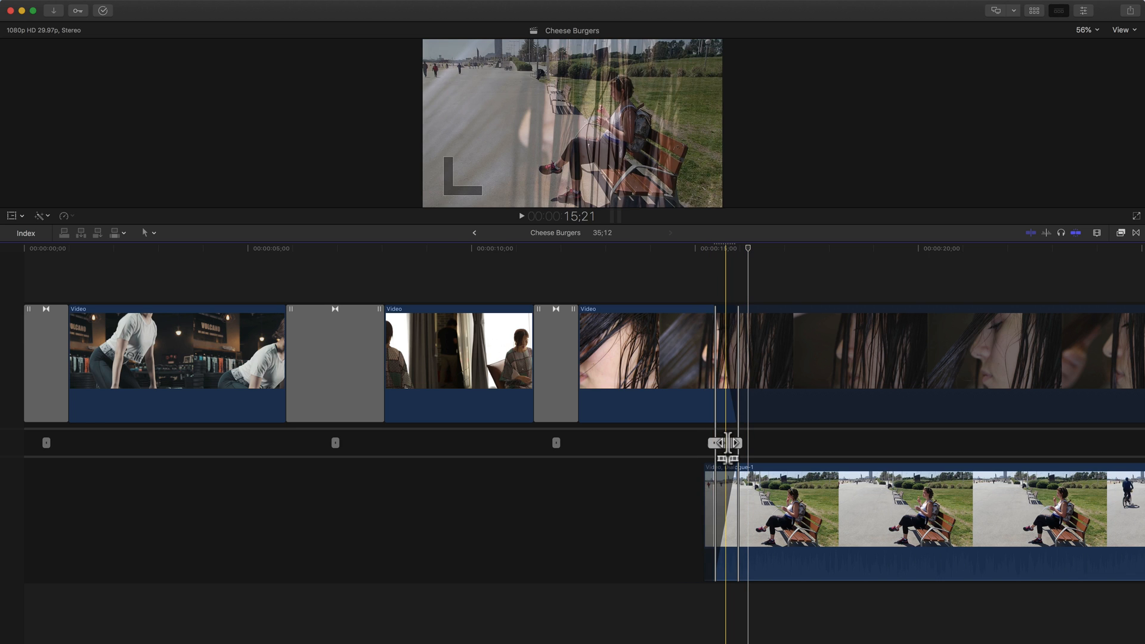